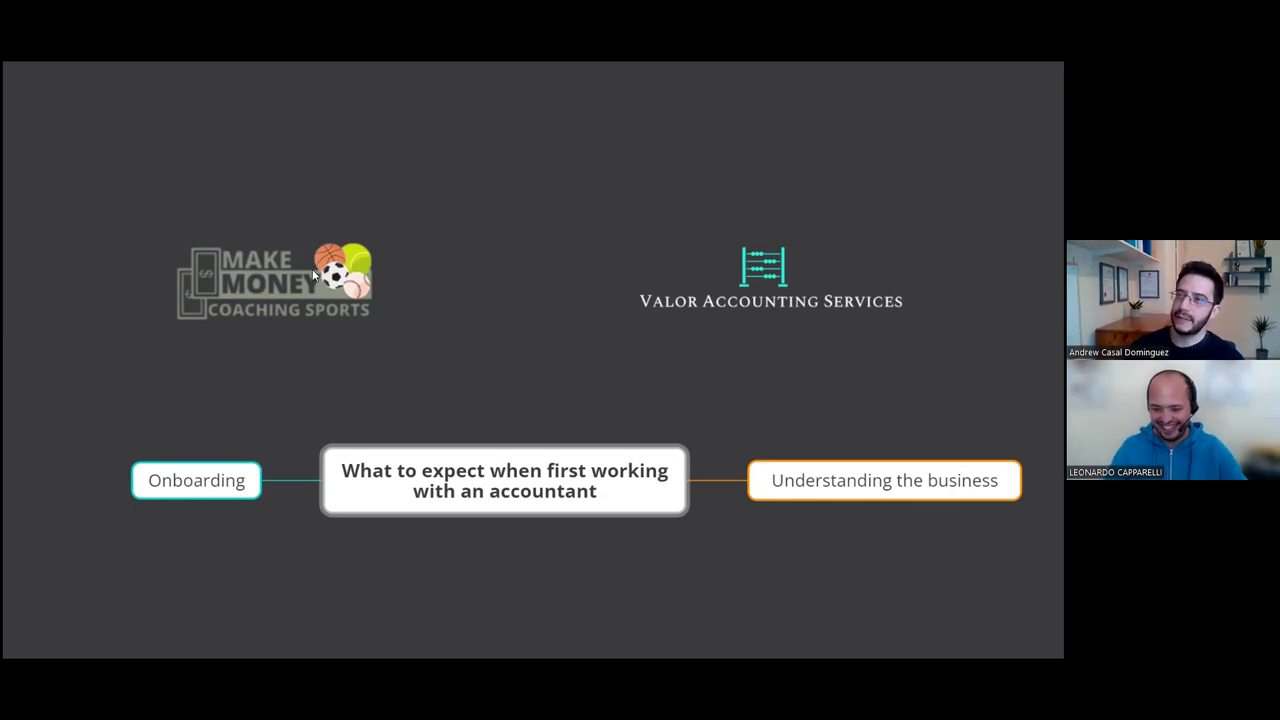
pyautogui.moveTo(525, 368)
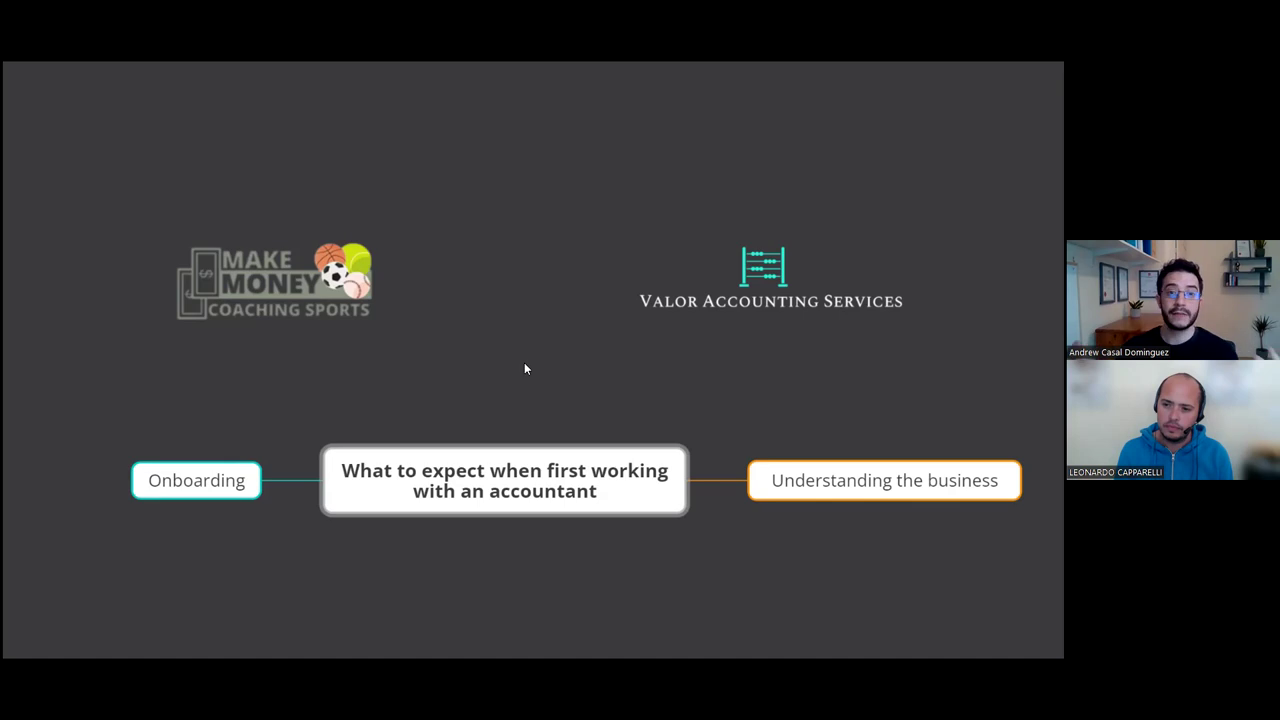
pyautogui.moveTo(41, 384)
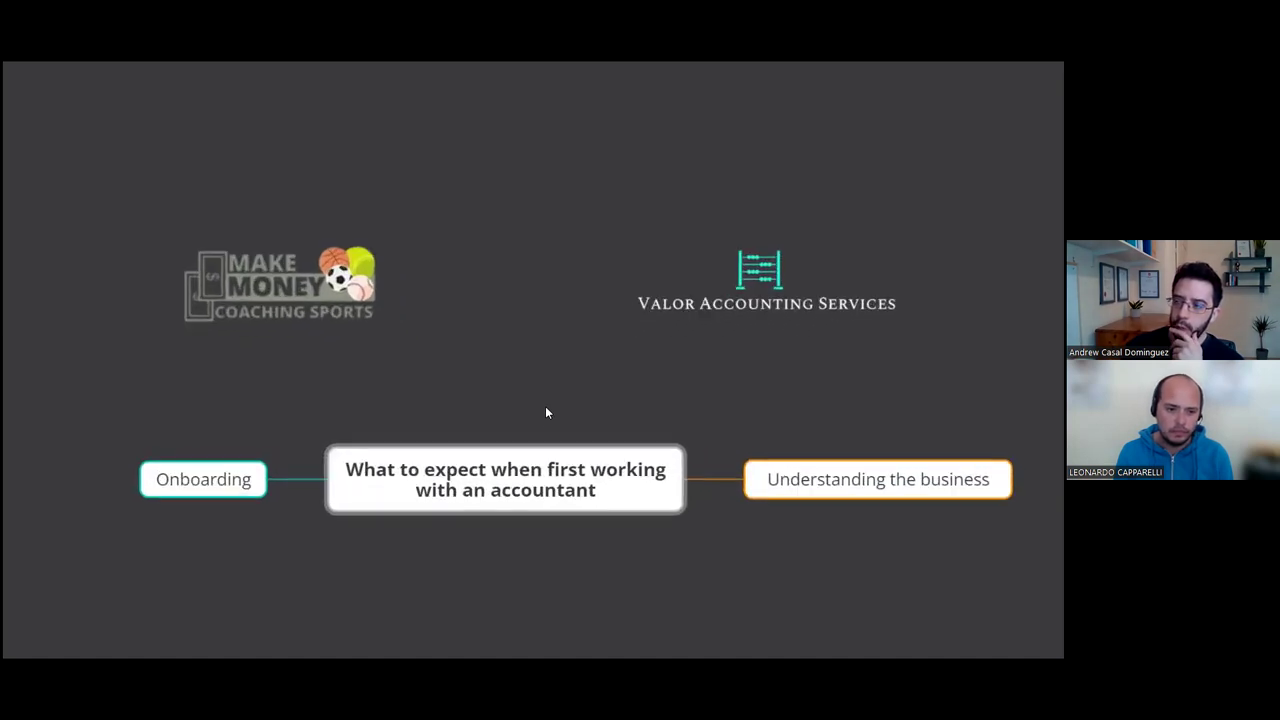
pyautogui.moveTo(547, 418)
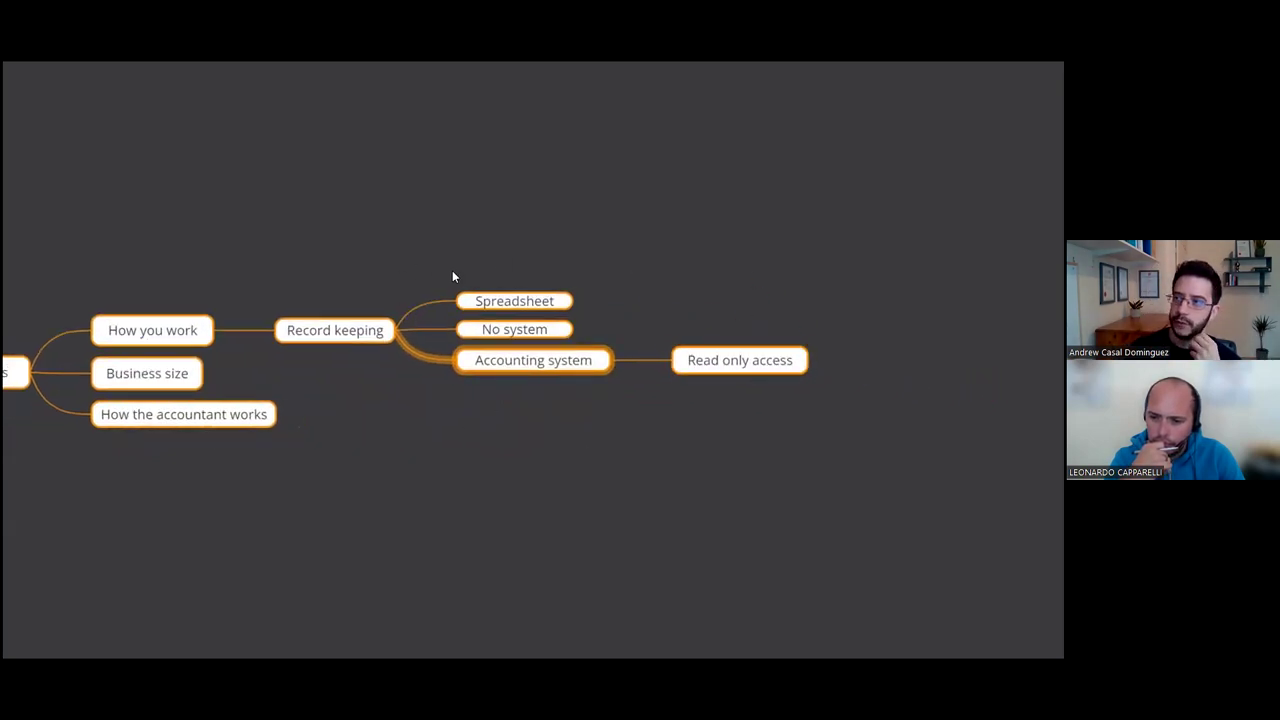
pyautogui.moveTo(622, 441)
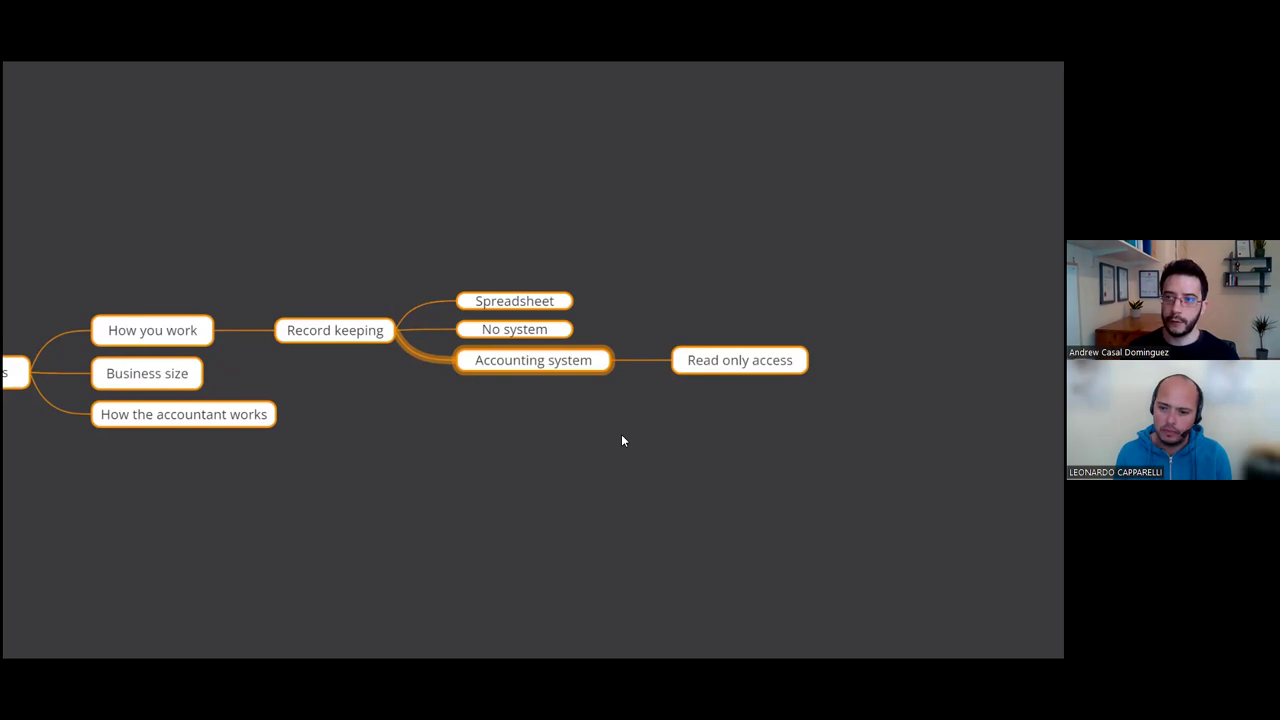
pyautogui.moveTo(557, 377)
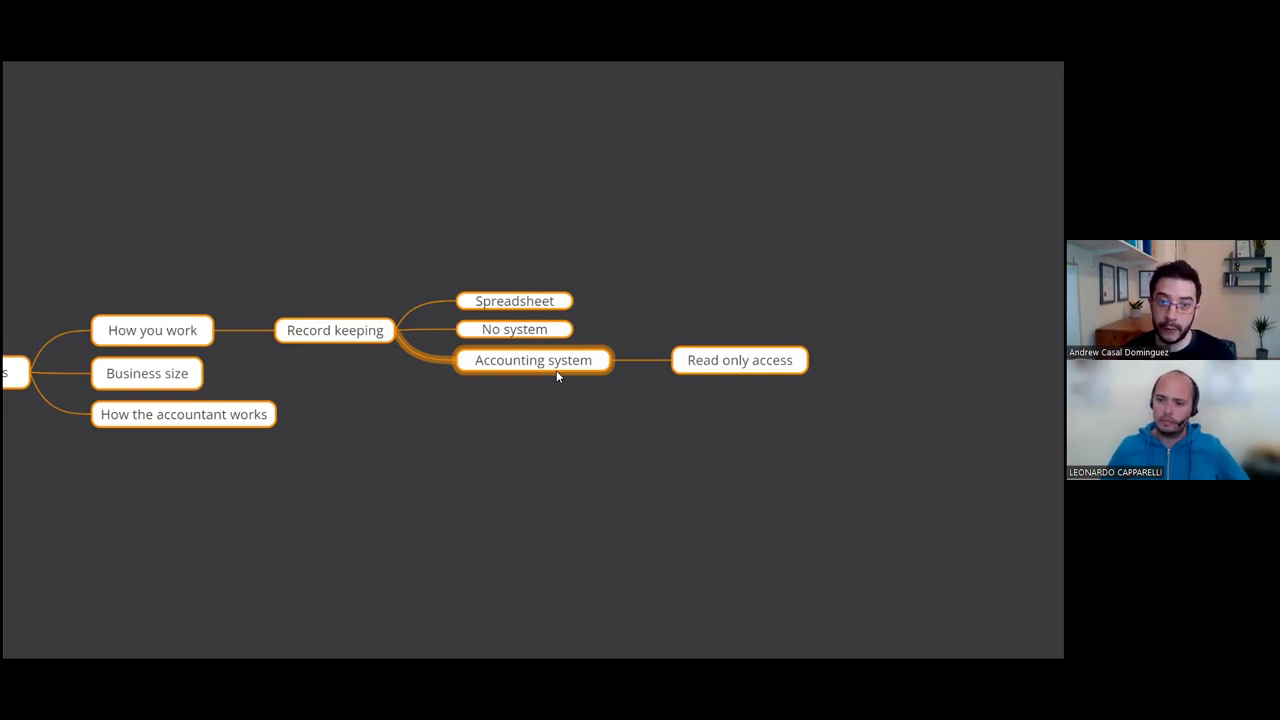
pyautogui.moveTo(741, 483)
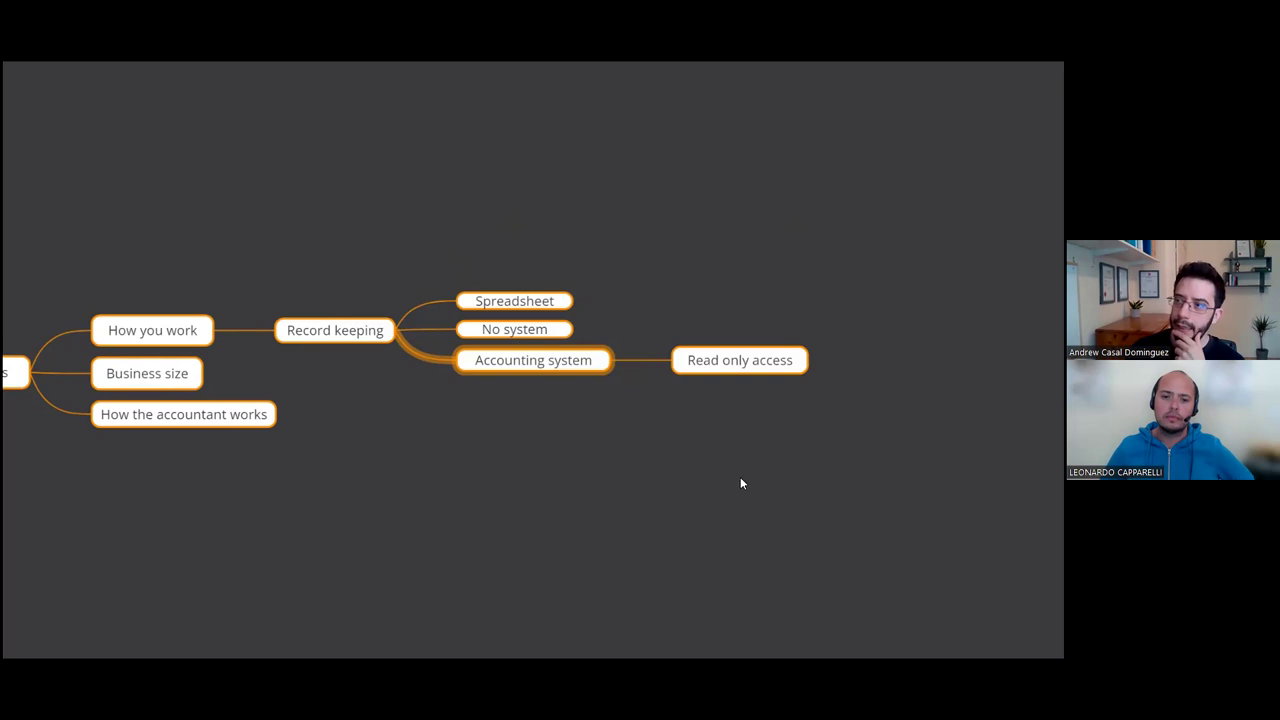
pyautogui.moveTo(376, 268)
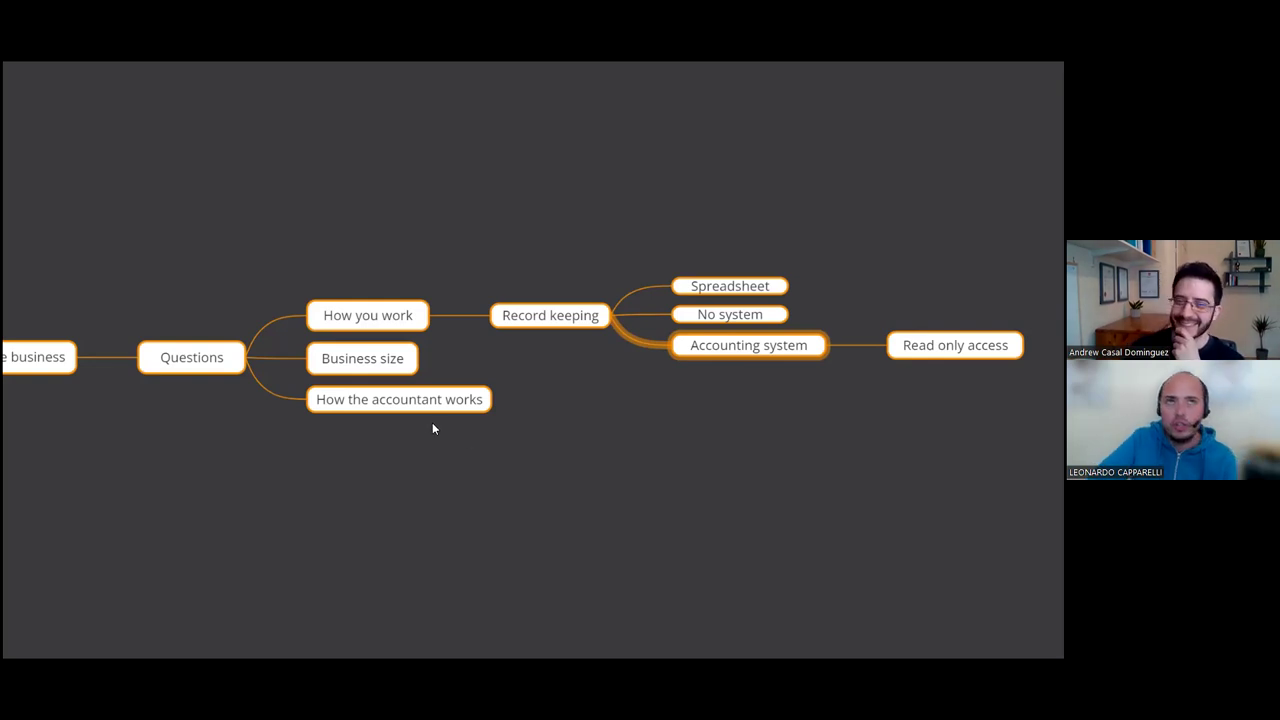
pyautogui.click(362, 358)
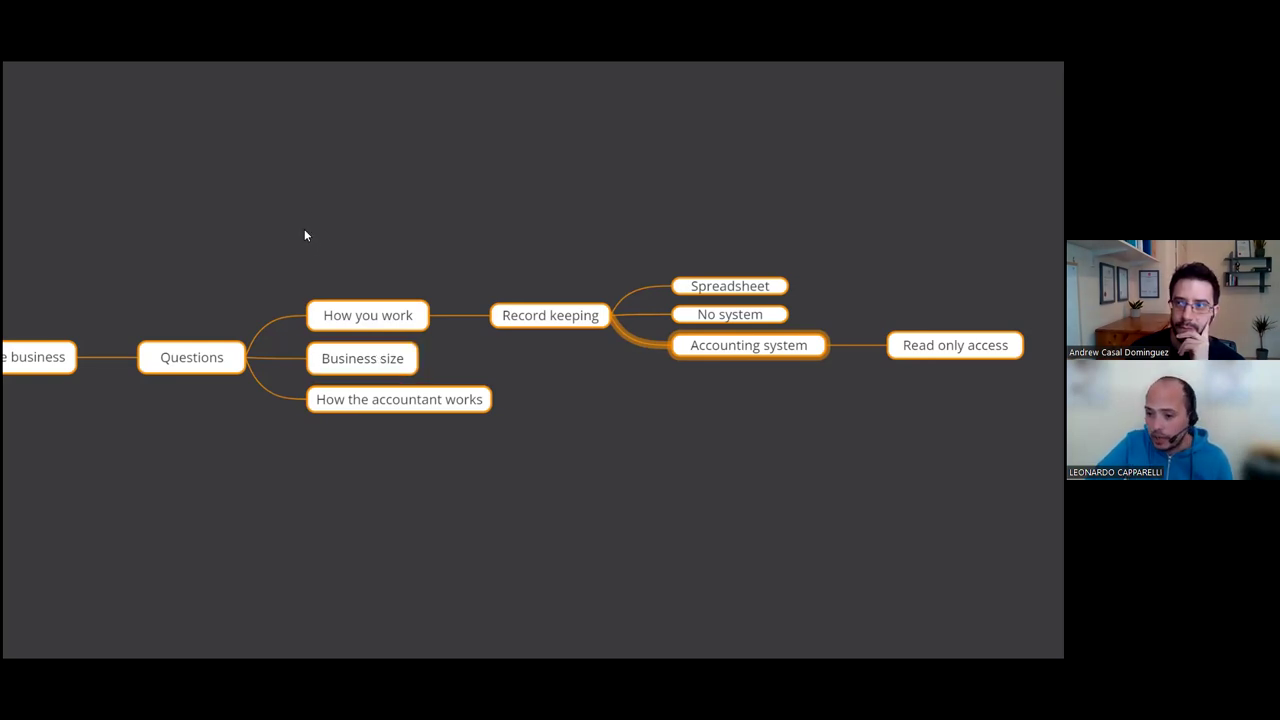
pyautogui.click(362, 358)
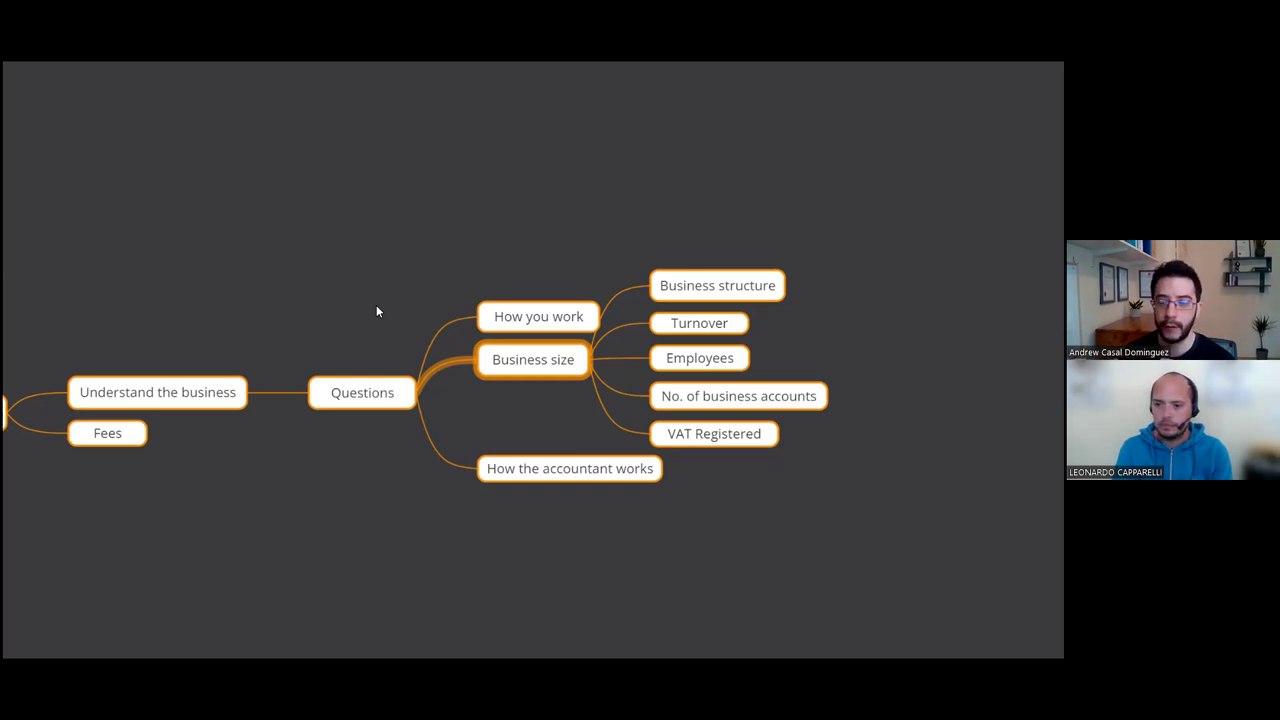
pyautogui.moveTo(294, 346)
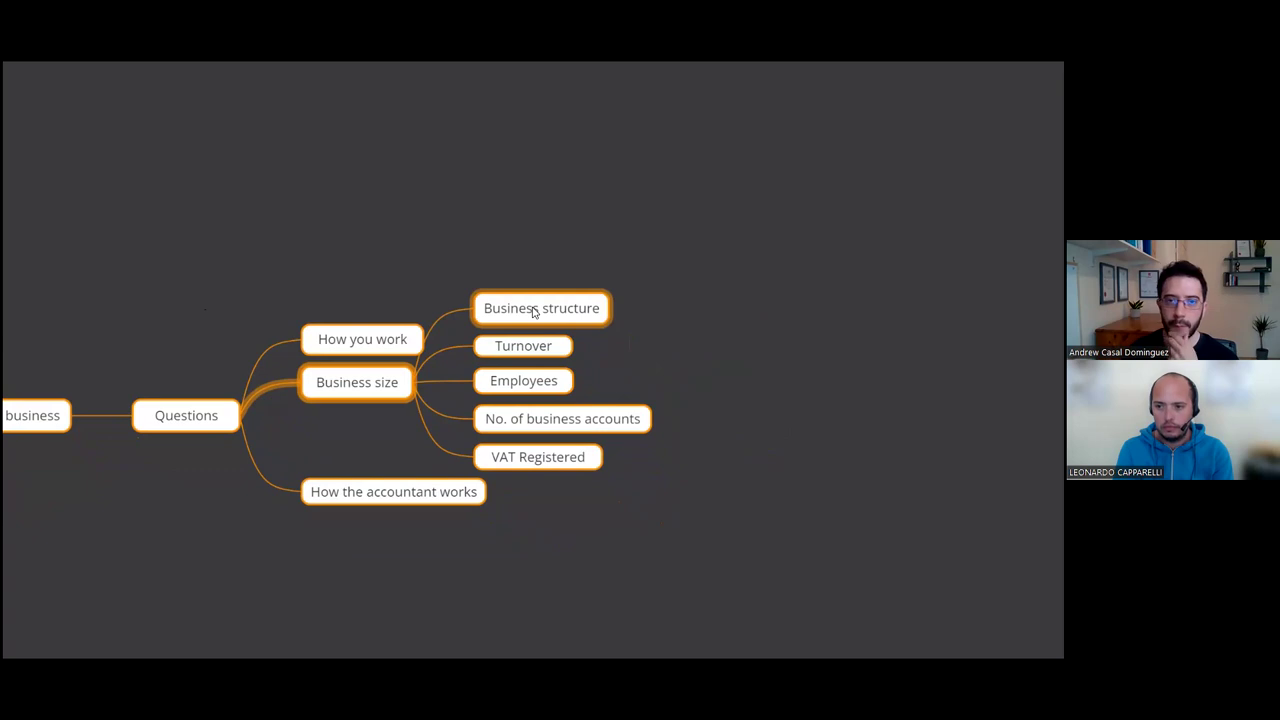
pyautogui.moveTo(506, 232)
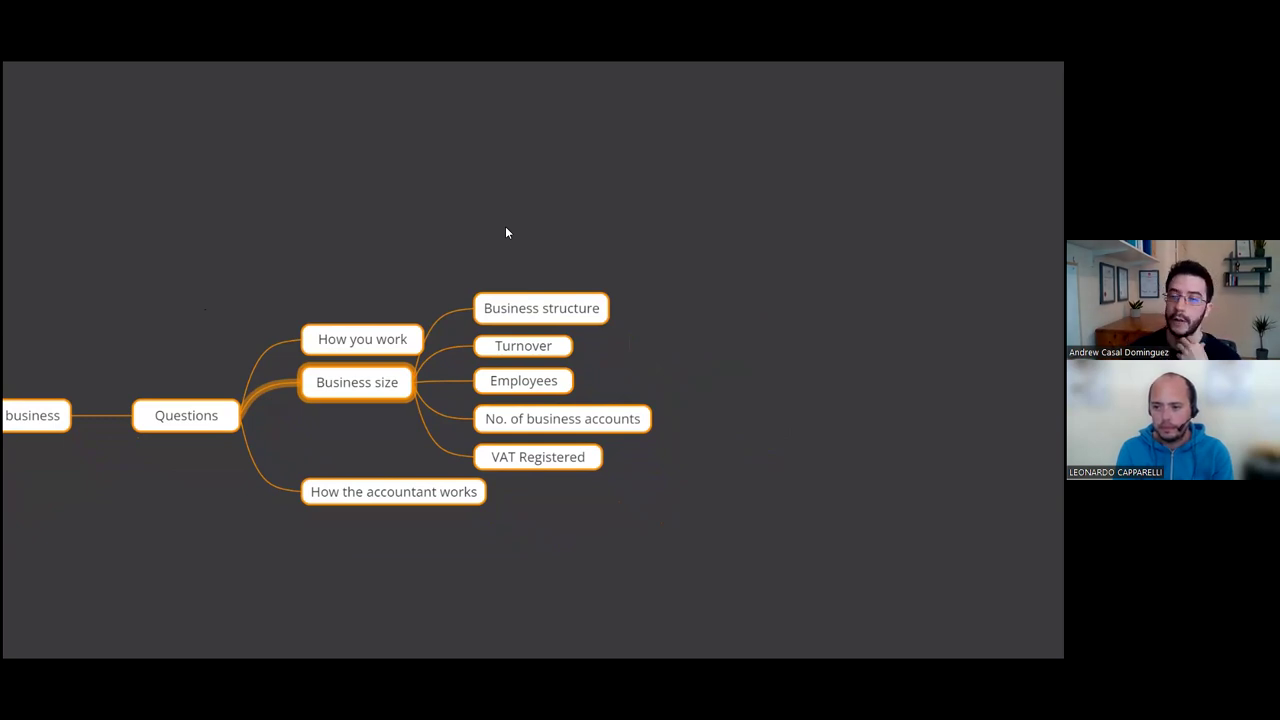
pyautogui.moveTo(508, 263)
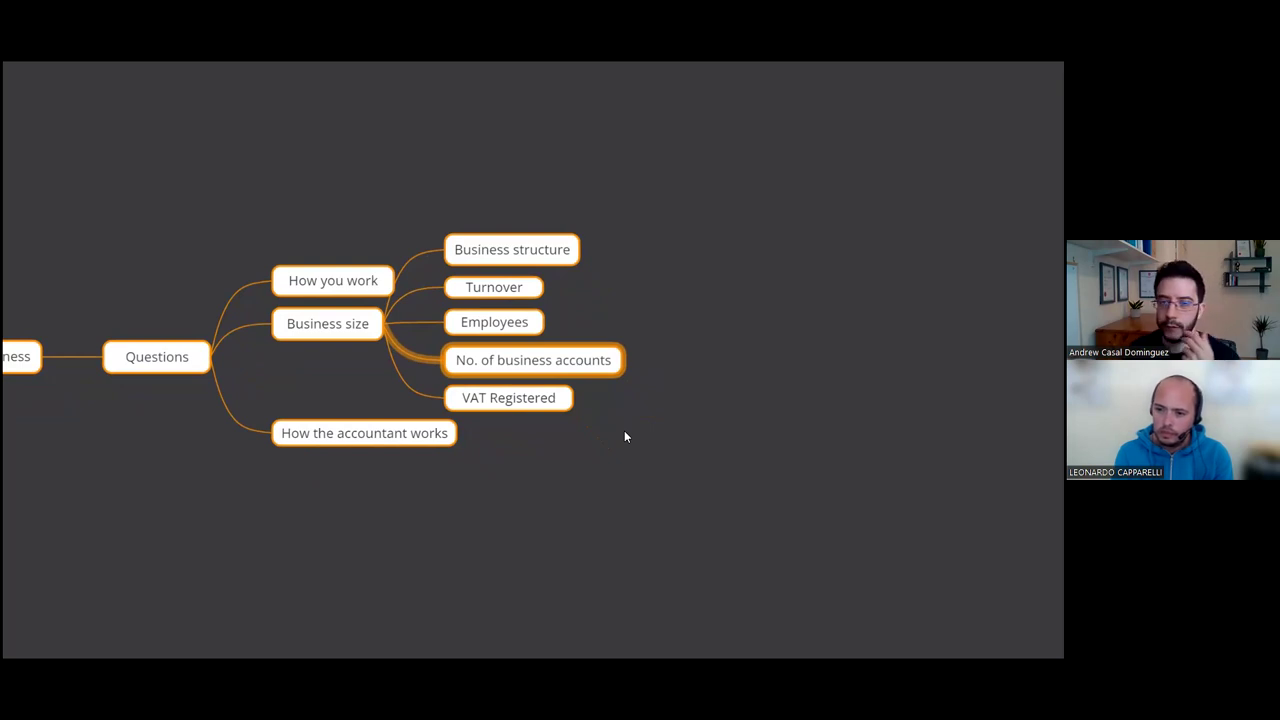
pyautogui.moveTo(611, 426)
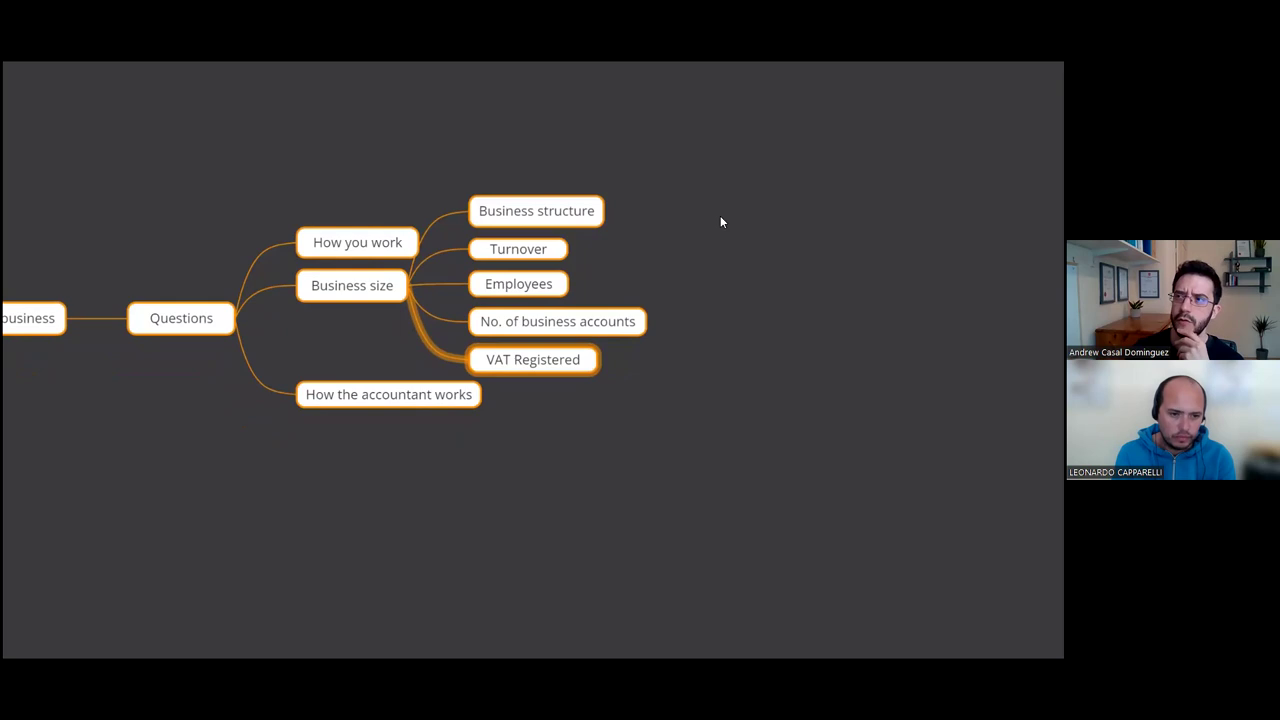
pyautogui.moveTo(463, 474)
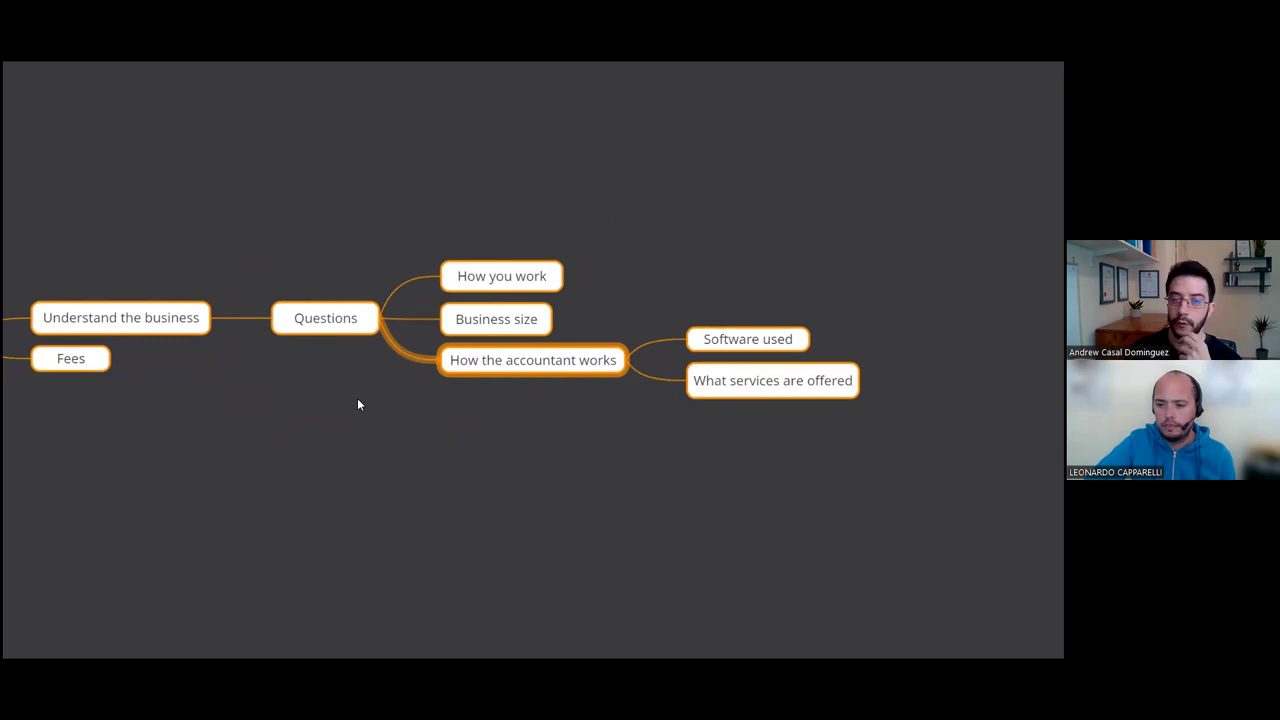
pyautogui.moveTo(675, 273)
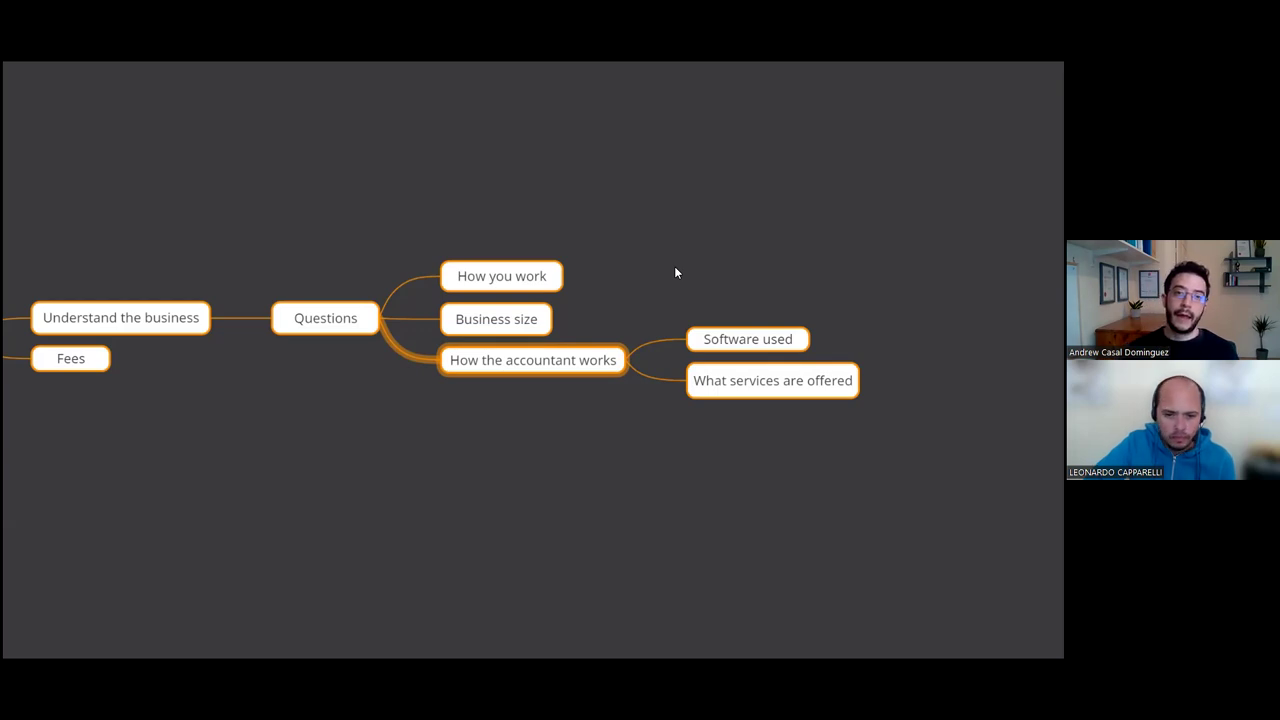
pyautogui.moveTo(625, 312)
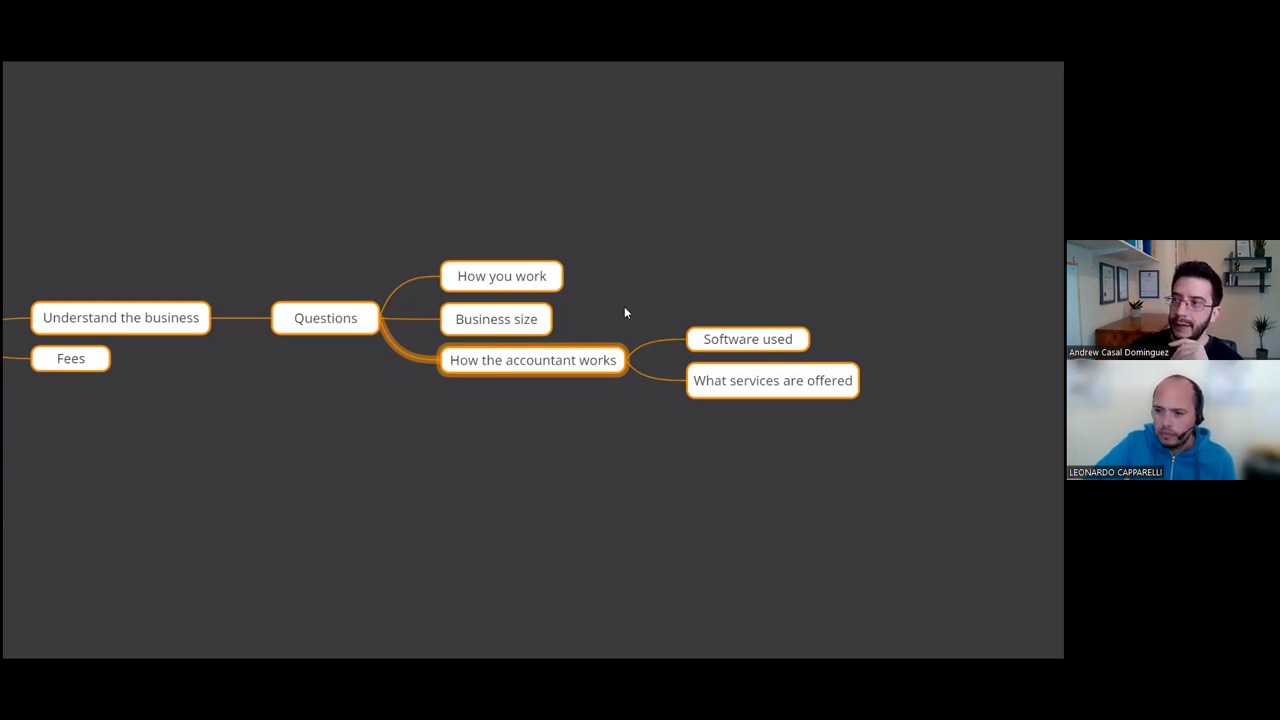
pyautogui.moveTo(568, 356)
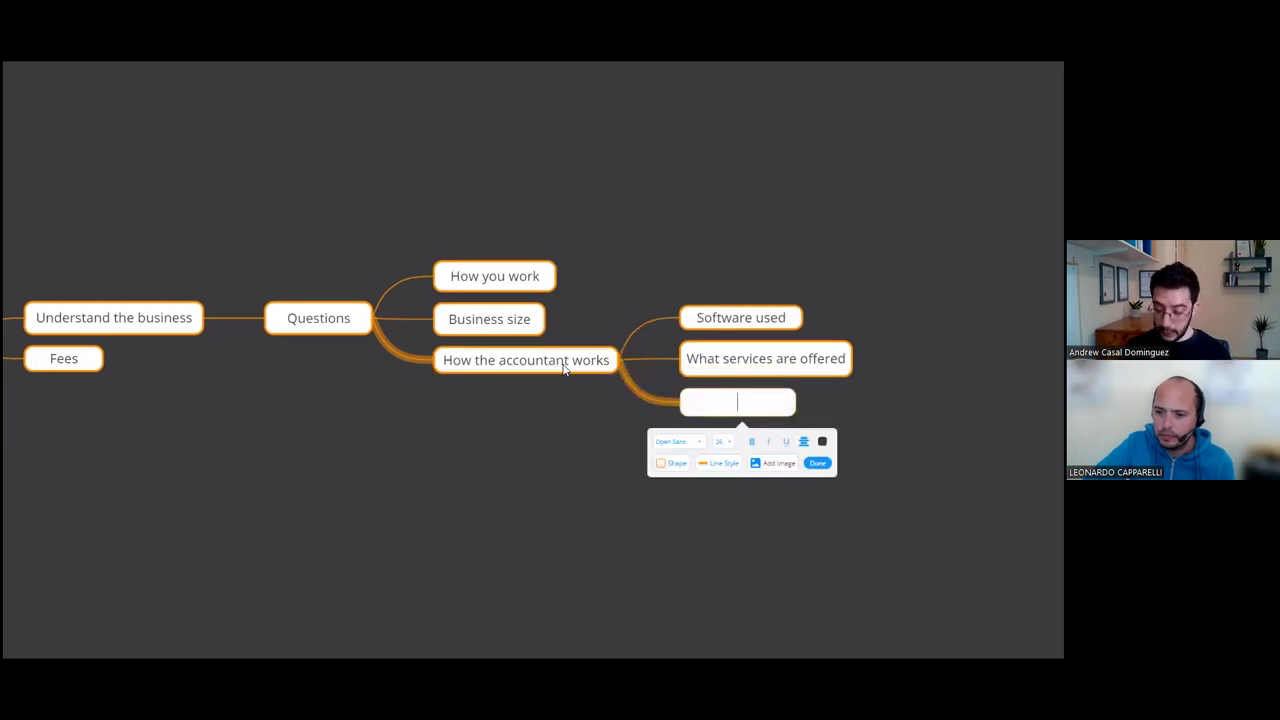
# - Enter 'Who will they be working with day to day' as the third item under How the accountant works
pyautogui.write('Who will')
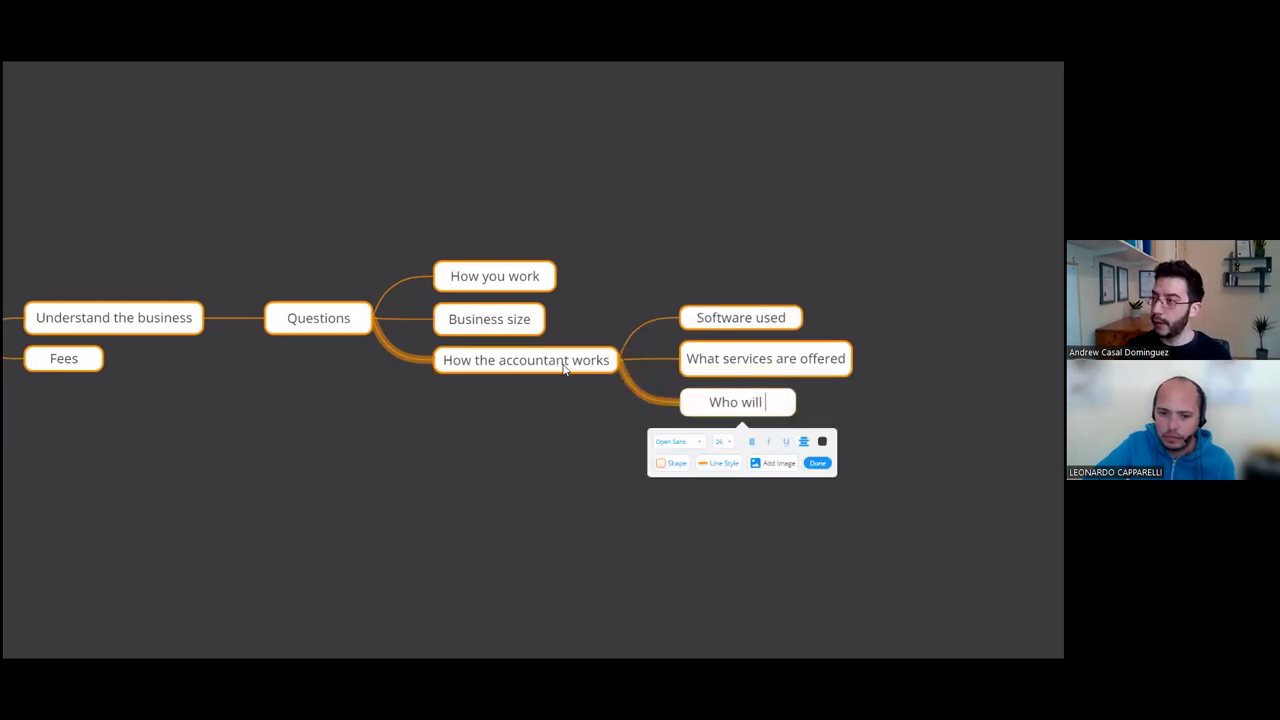
pyautogui.write('they be')
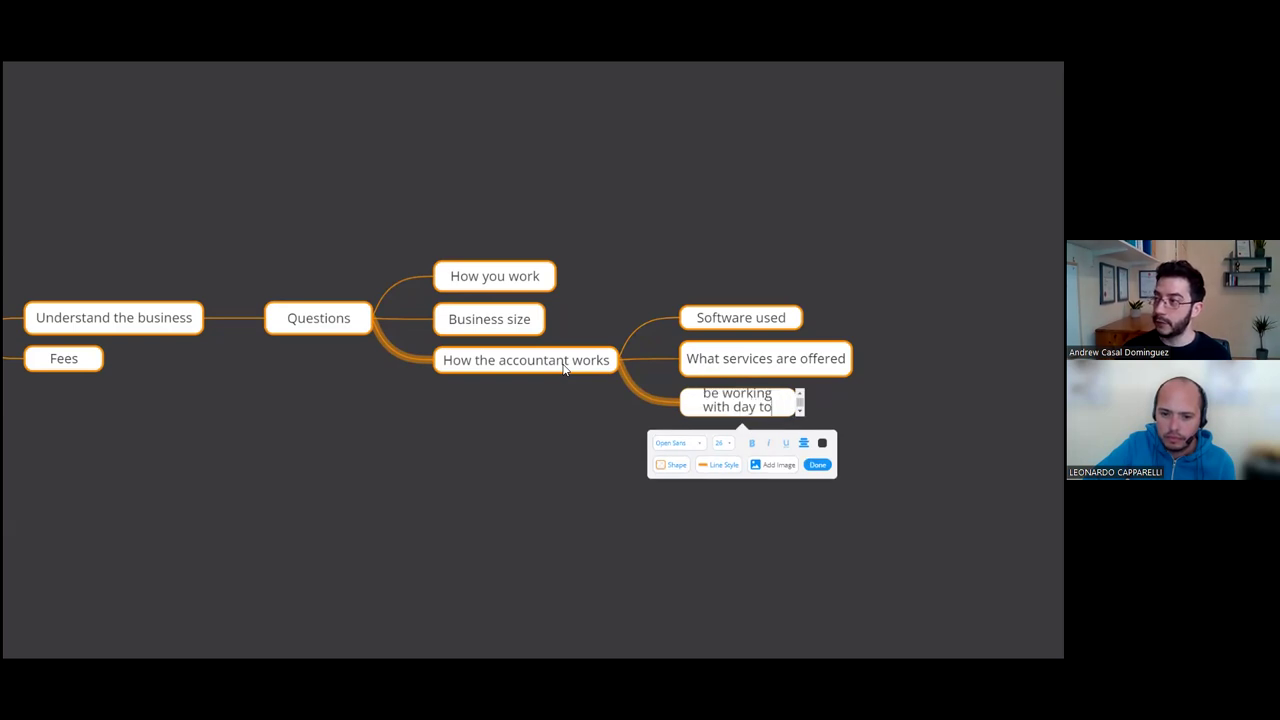
pyautogui.click(817, 464)
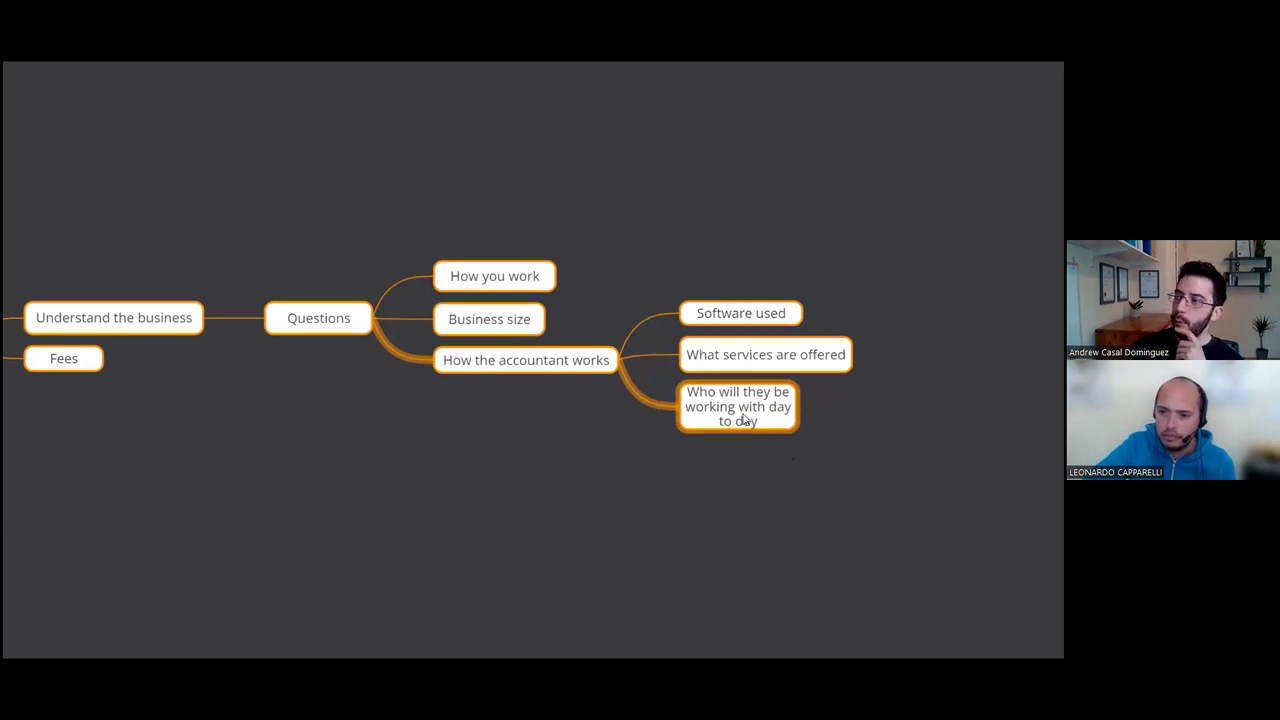
pyautogui.moveTo(715, 489)
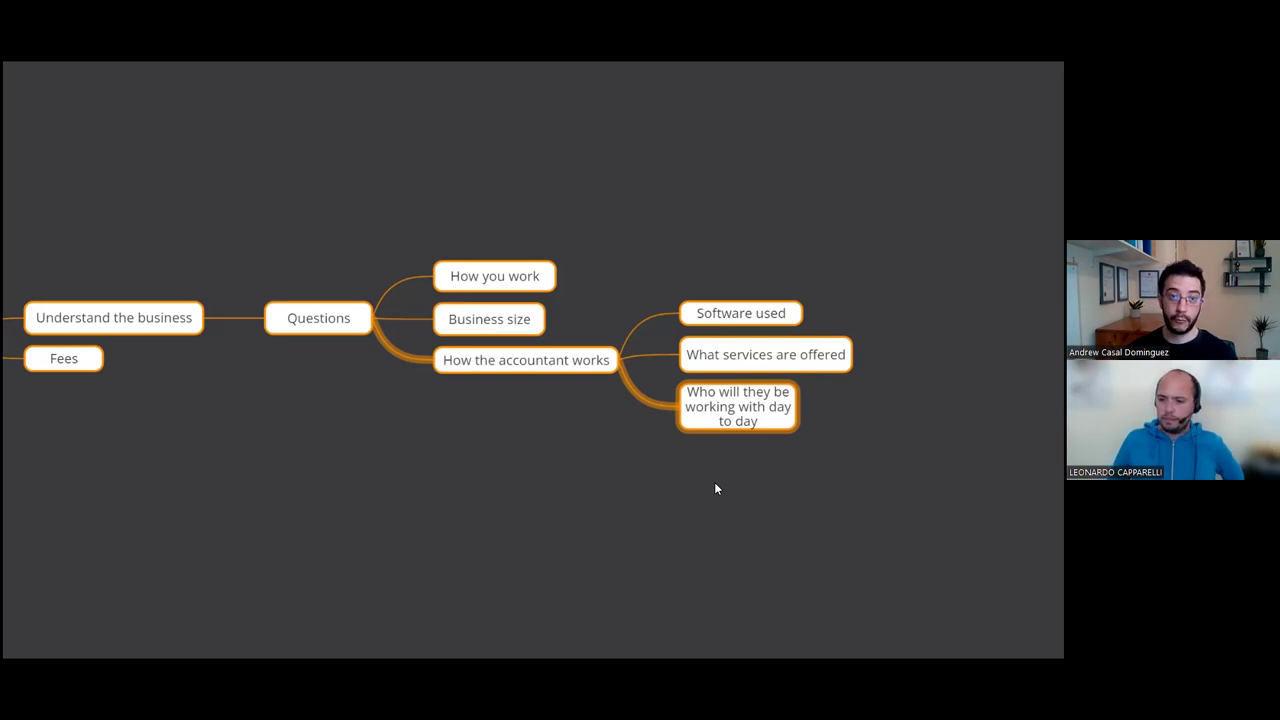
pyautogui.moveTo(724, 485)
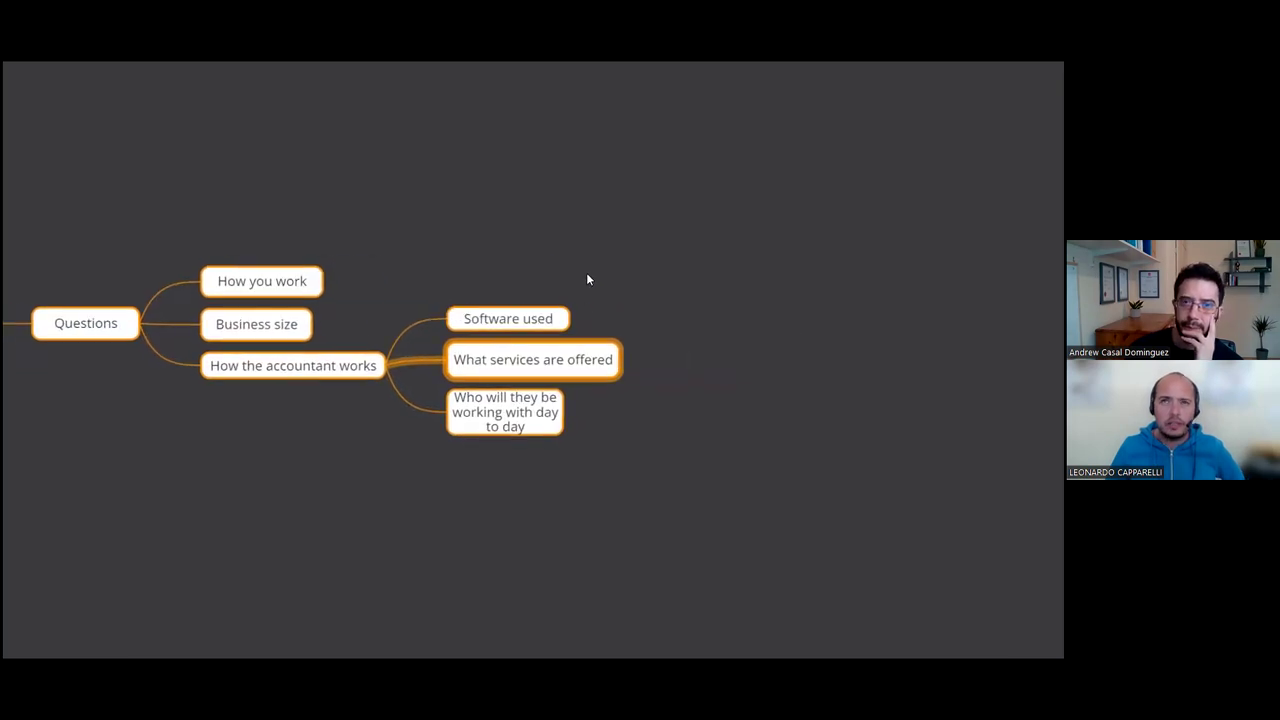
pyautogui.moveTo(568, 279)
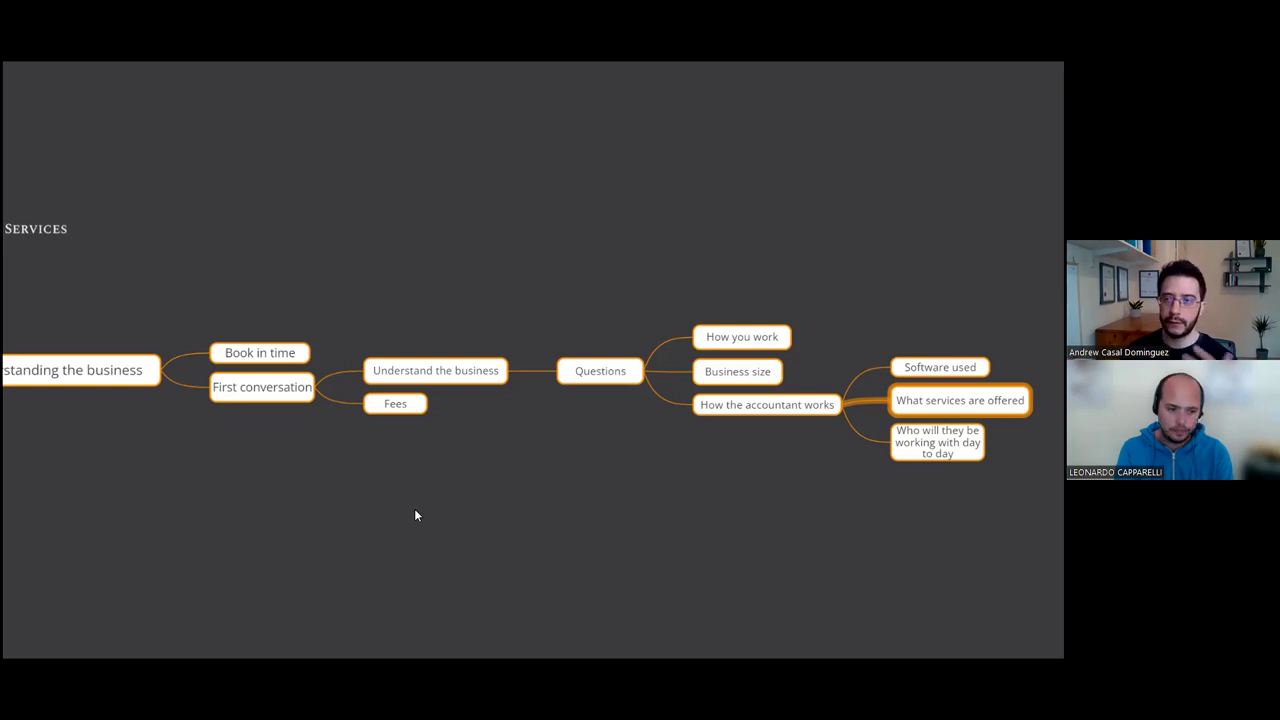
pyautogui.moveTo(350, 528)
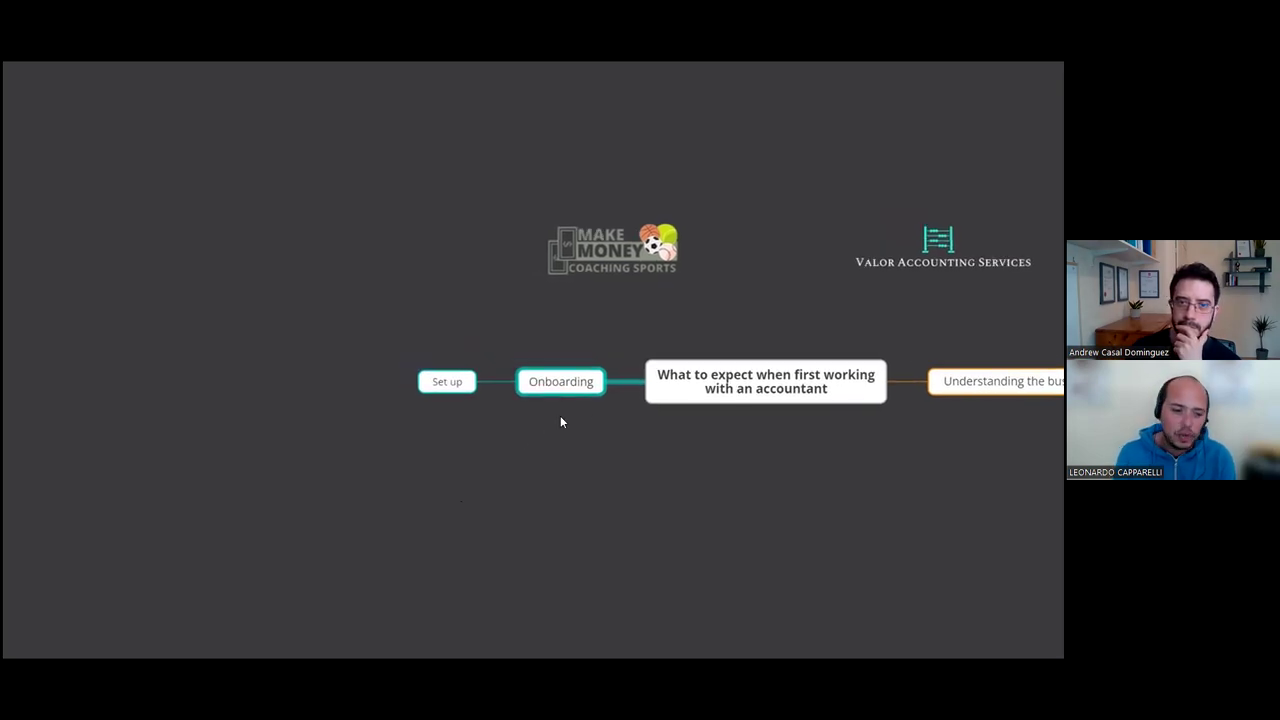
pyautogui.moveTo(331, 470)
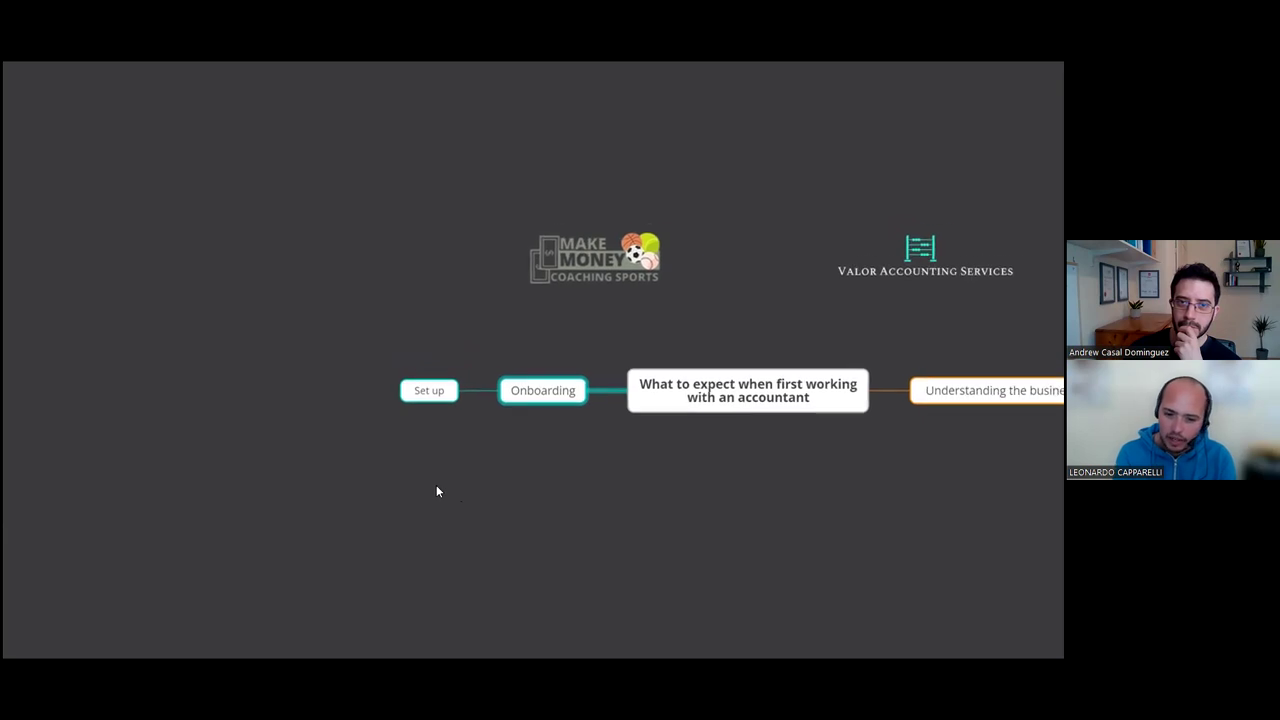
pyautogui.moveTo(476, 467)
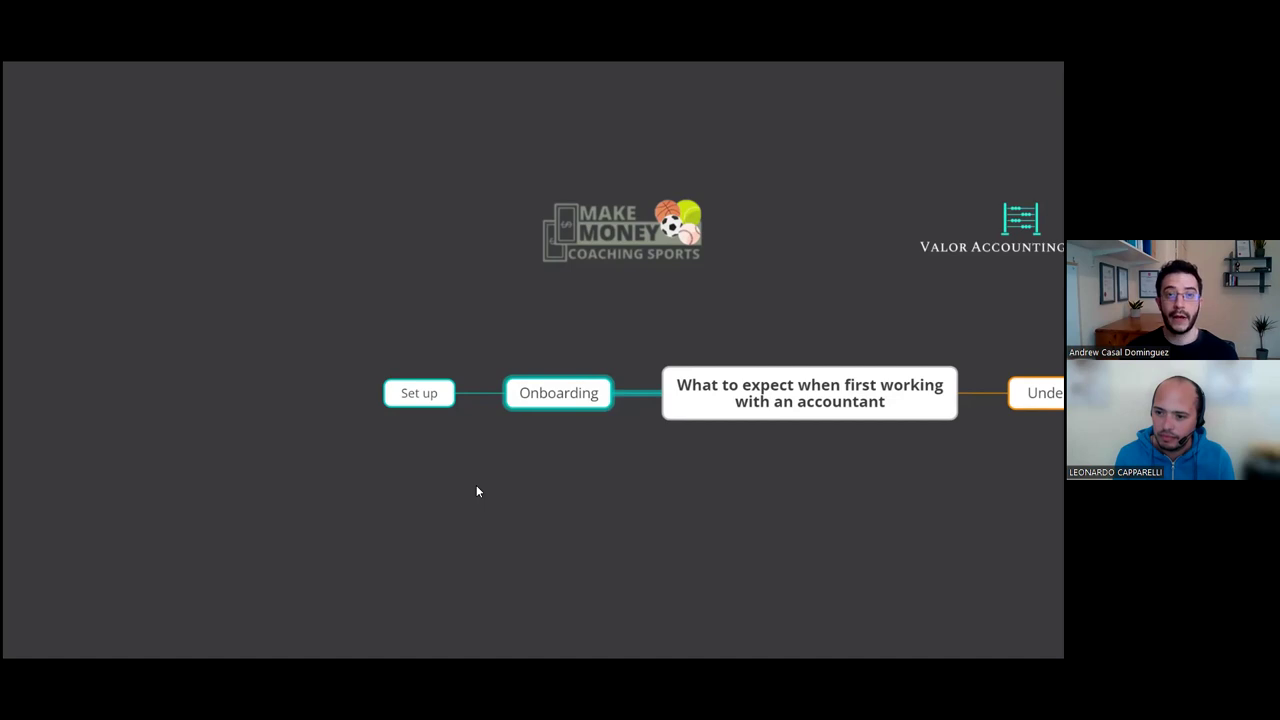
pyautogui.moveTo(56, 290)
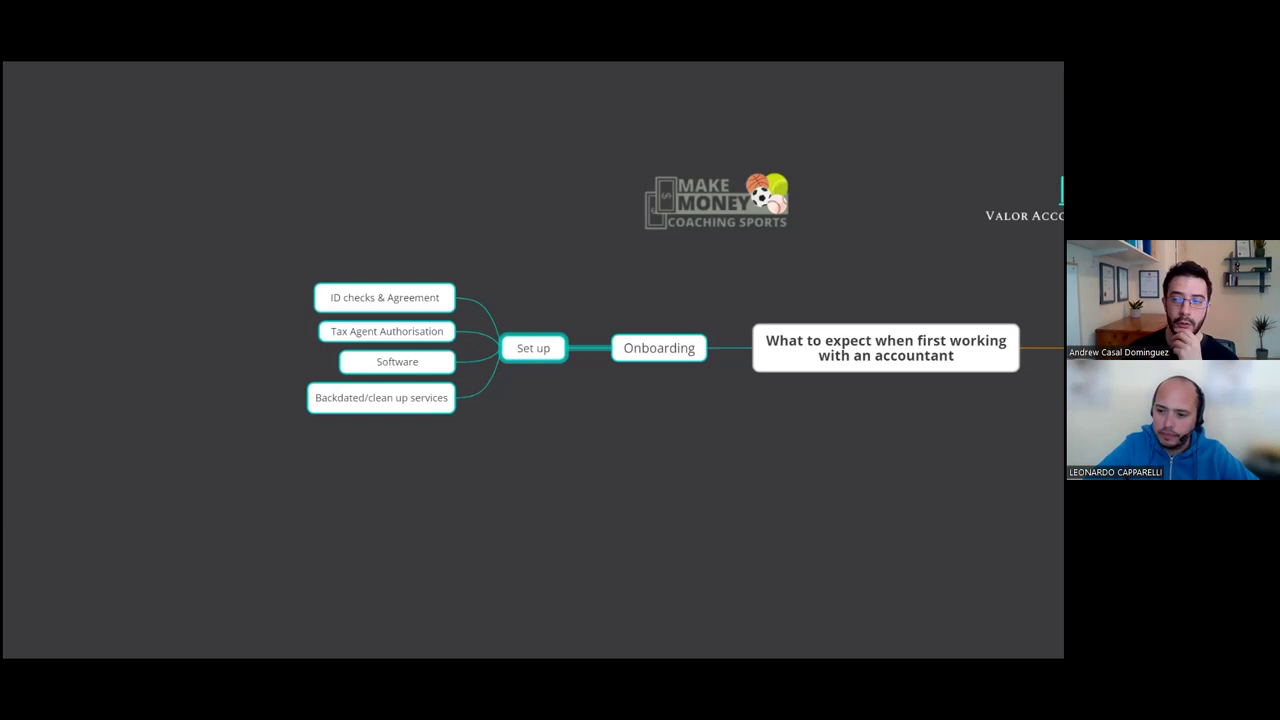
pyautogui.moveTo(332, 317)
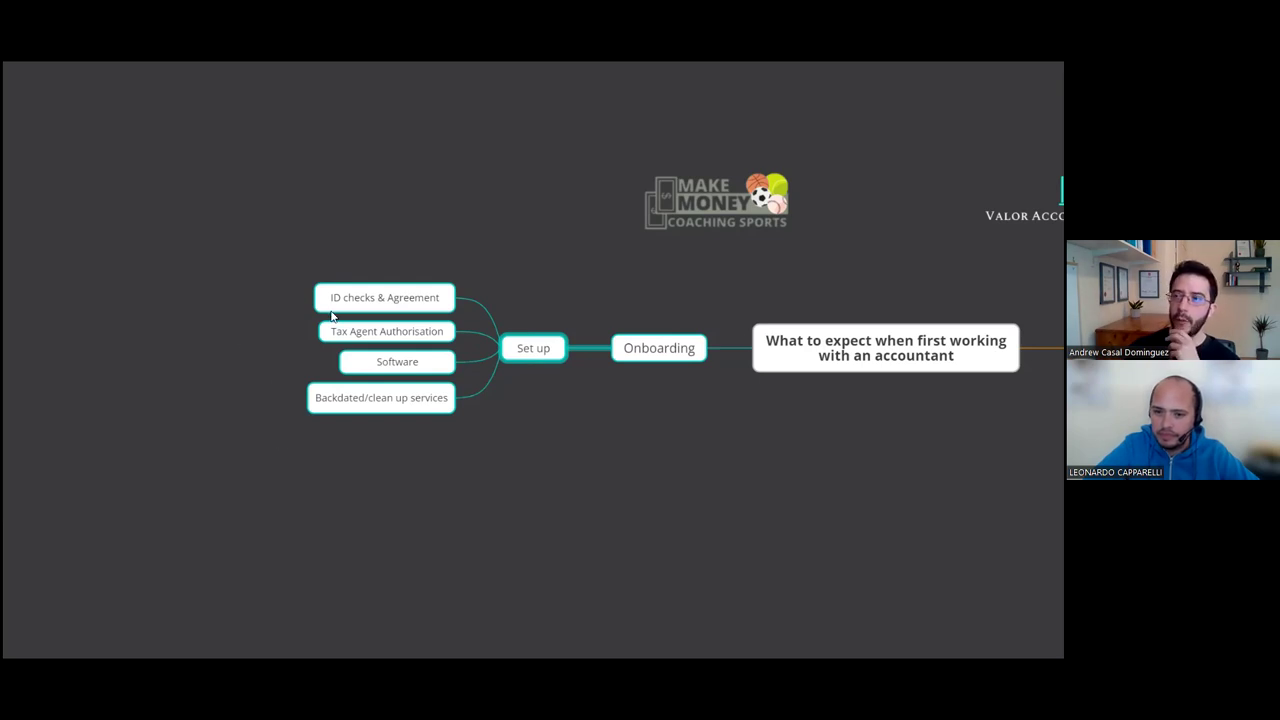